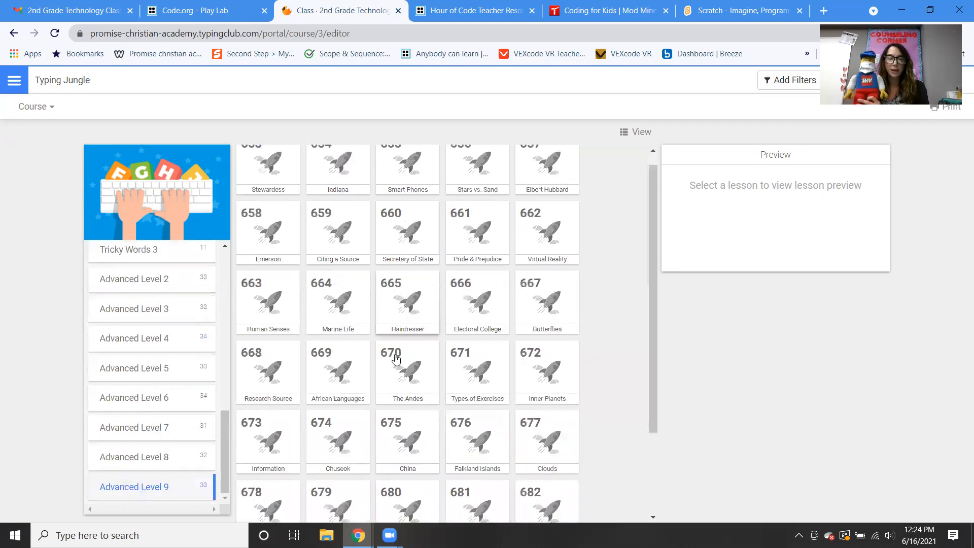
- Filter the Typing Jungle course to the Home Row section, listing its lessons through the placement test
scroll("down", 3)
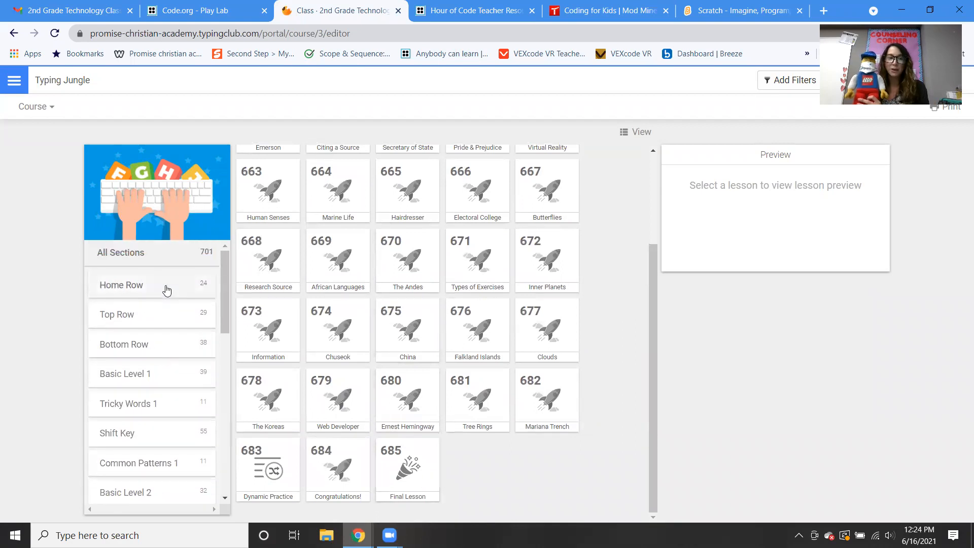
left_click(122, 284)
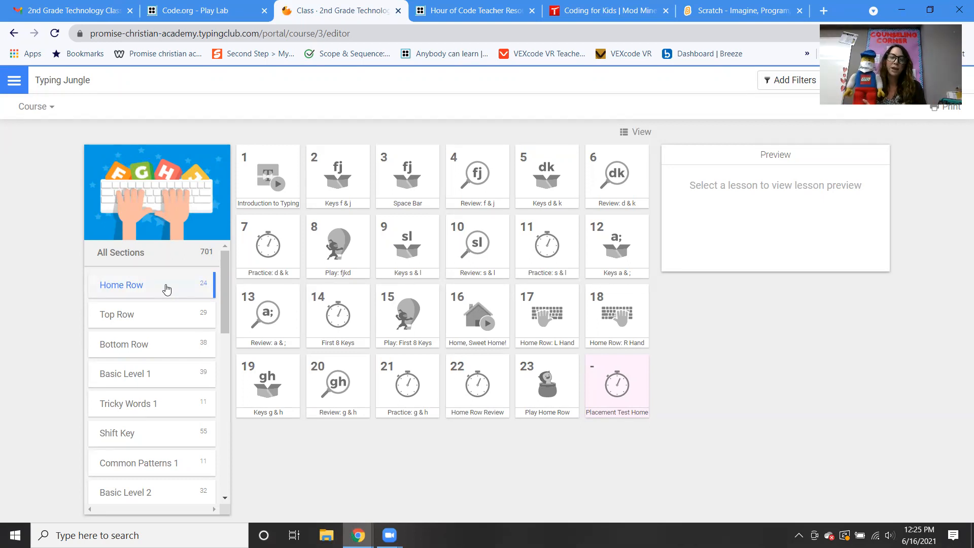
- Browse Code.org's Hour of Code activity cards down to the Star Wars, Frozen and Play Lab tutorials
left_click(473, 10)
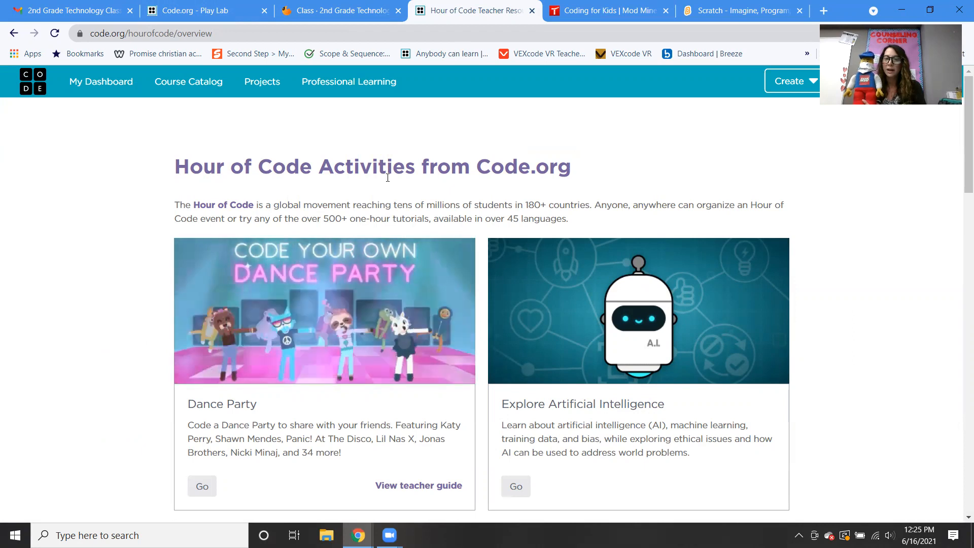
scroll("down", 3)
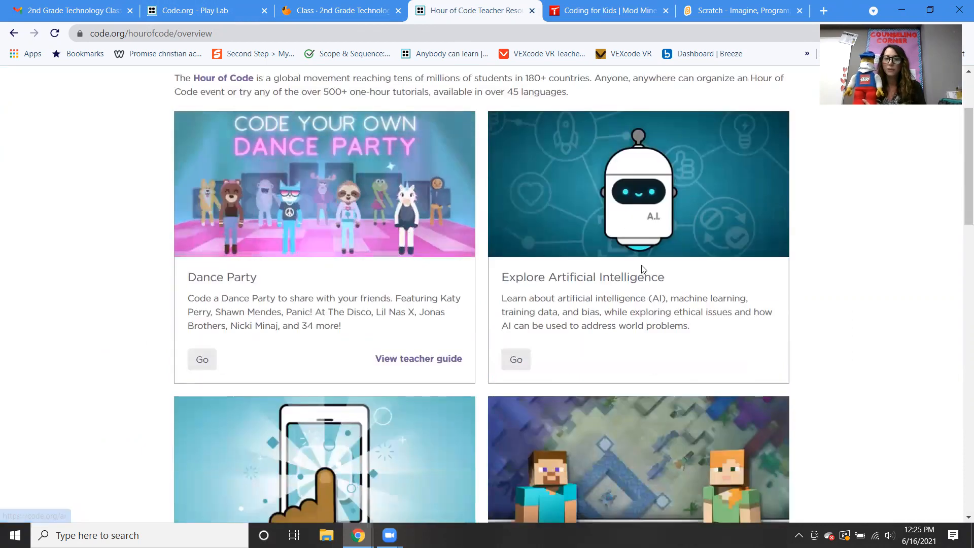
scroll("down", 3)
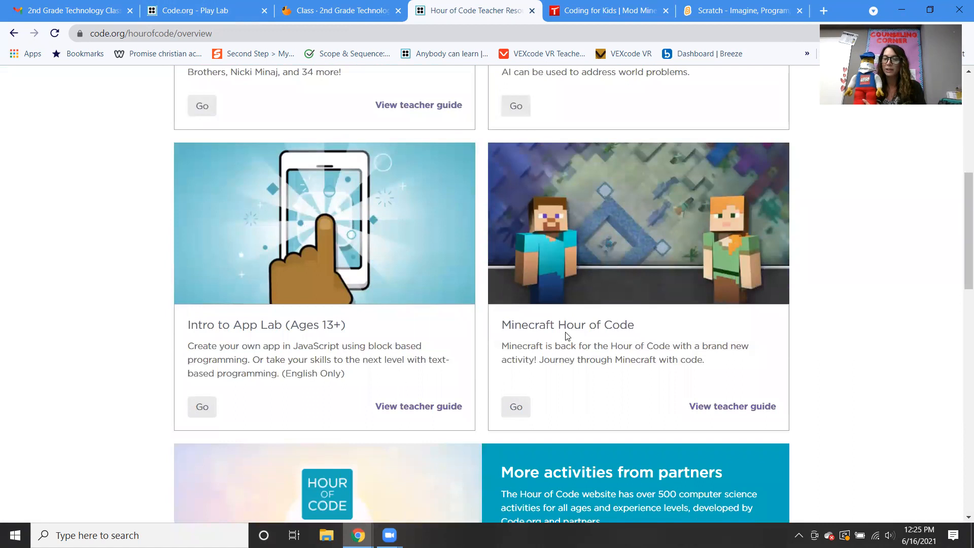
scroll("down", 3)
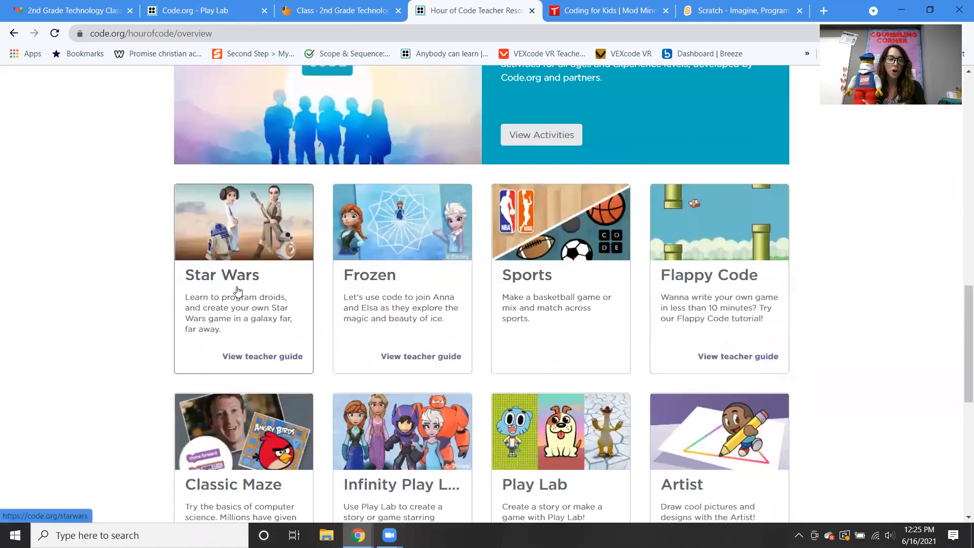
mouse_move(388, 300)
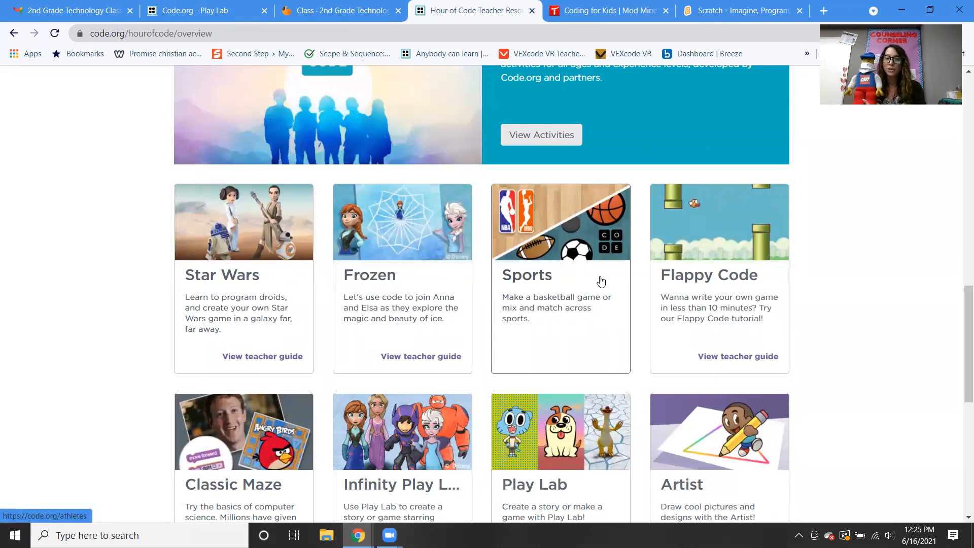
mouse_move(698, 300)
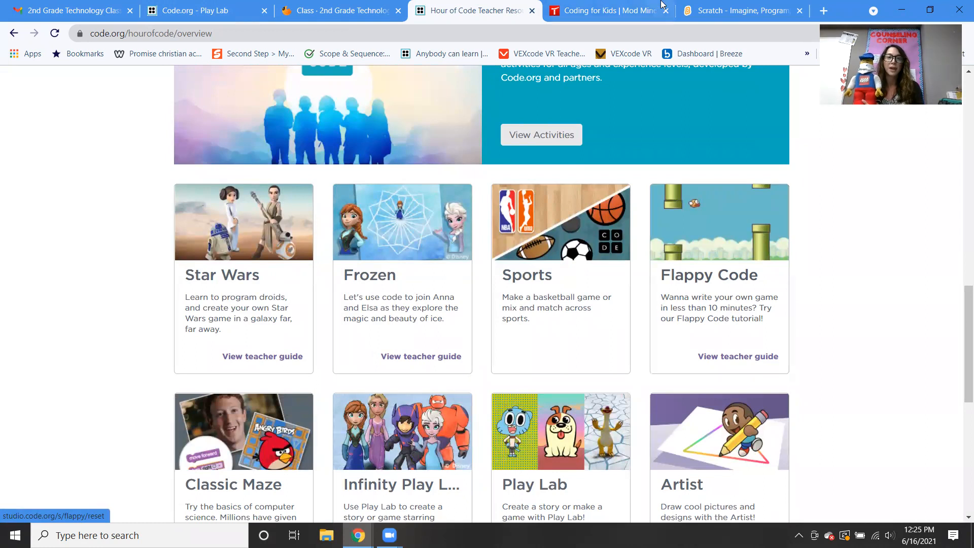
- Show Tynker's Ages 5–7 courses such as Ada's Adventure and A Minecraft Escape Room
left_click(607, 10)
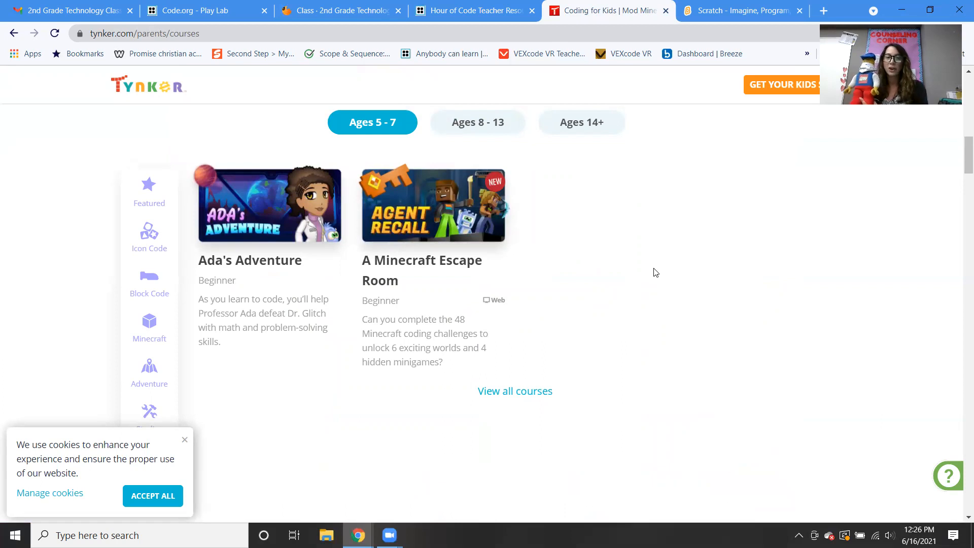
mouse_move(394, 132)
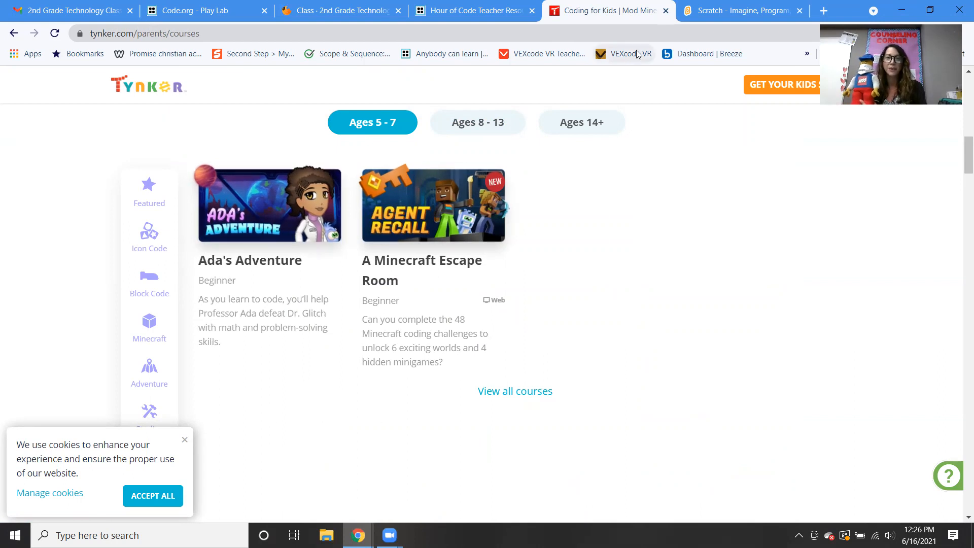
- Start a new Scratch project so the editor loads with the default cat sprite
left_click(742, 10)
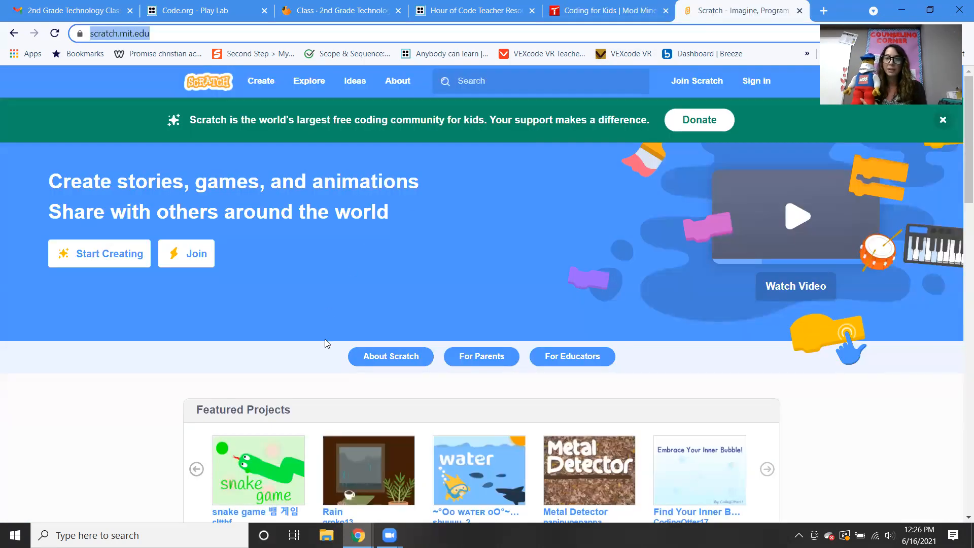
left_click(261, 81)
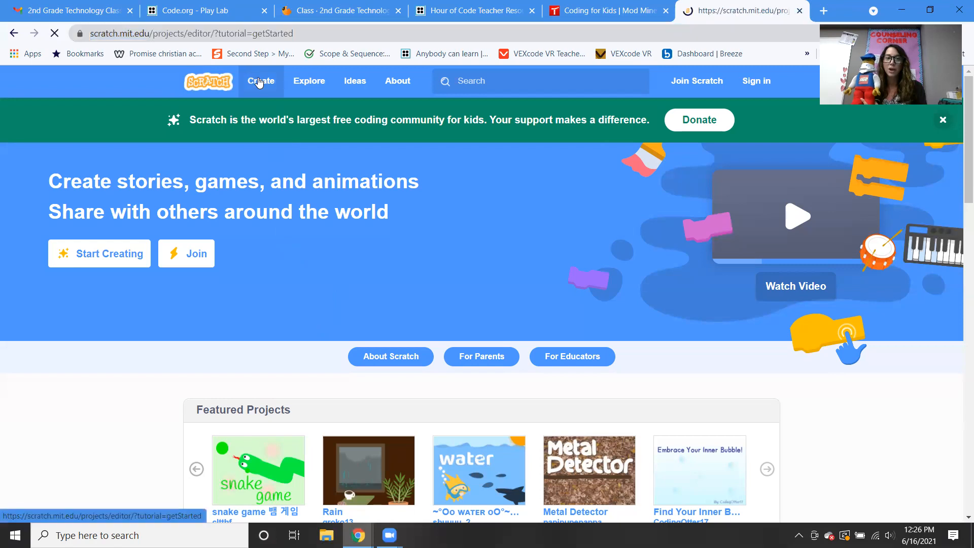
left_click(260, 82)
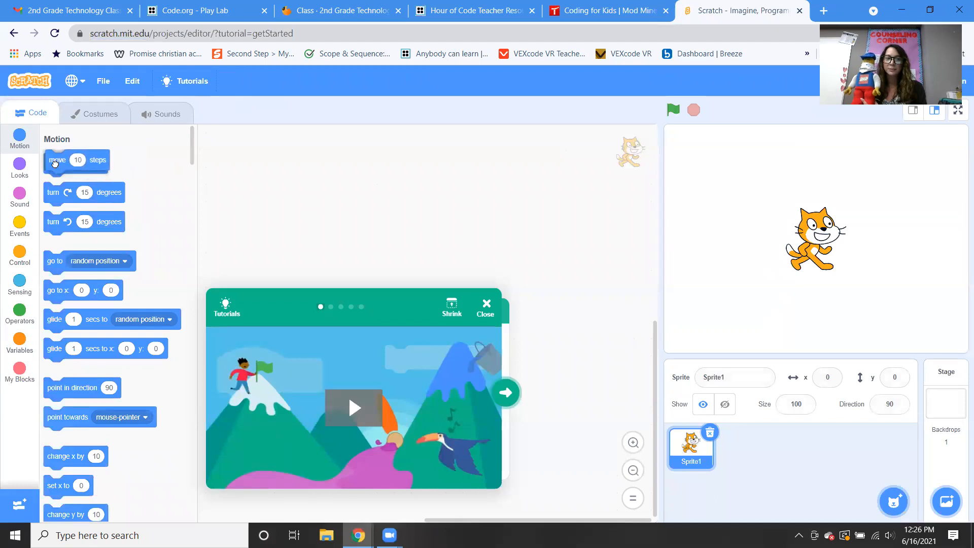
- Browse the Scratch sprite library and leave without adding a sprite
left_click(893, 502)
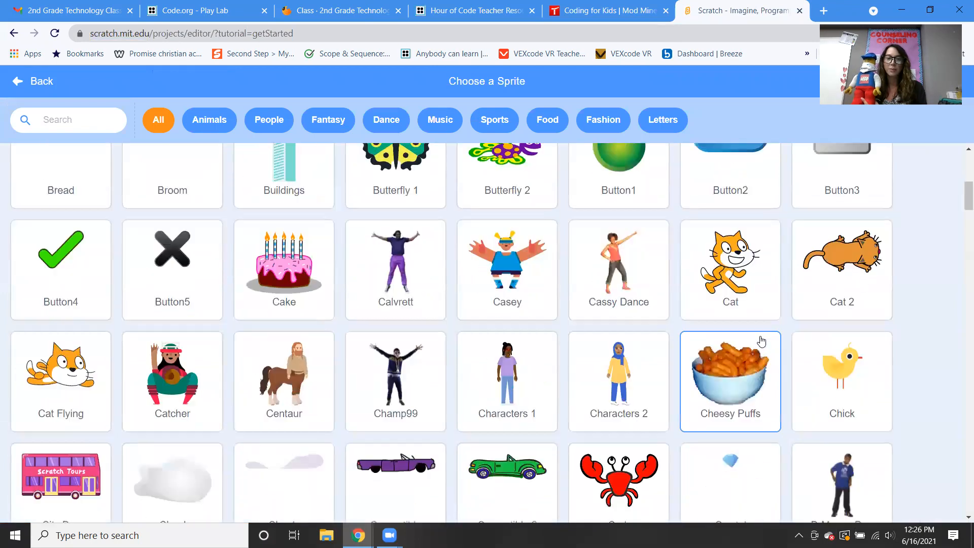
scroll("down", 3)
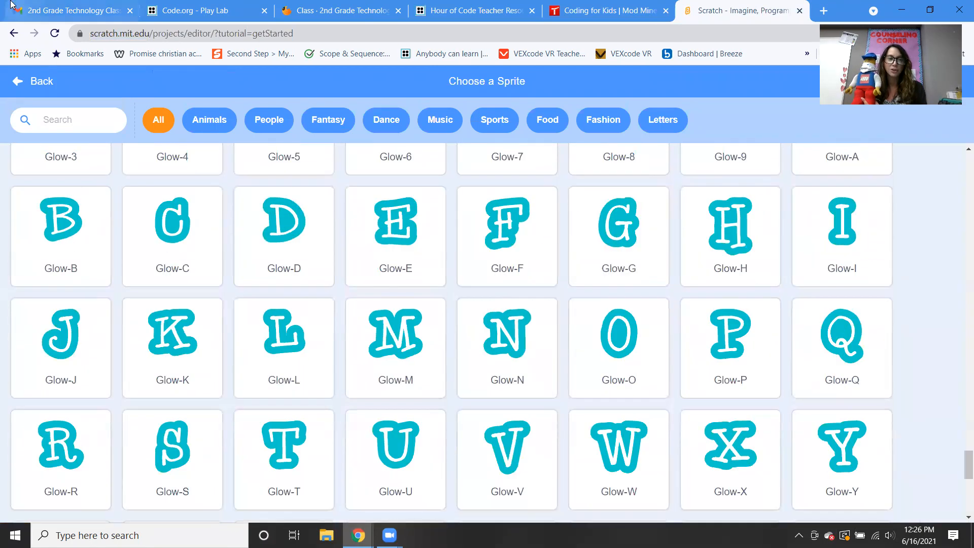
left_click(31, 81)
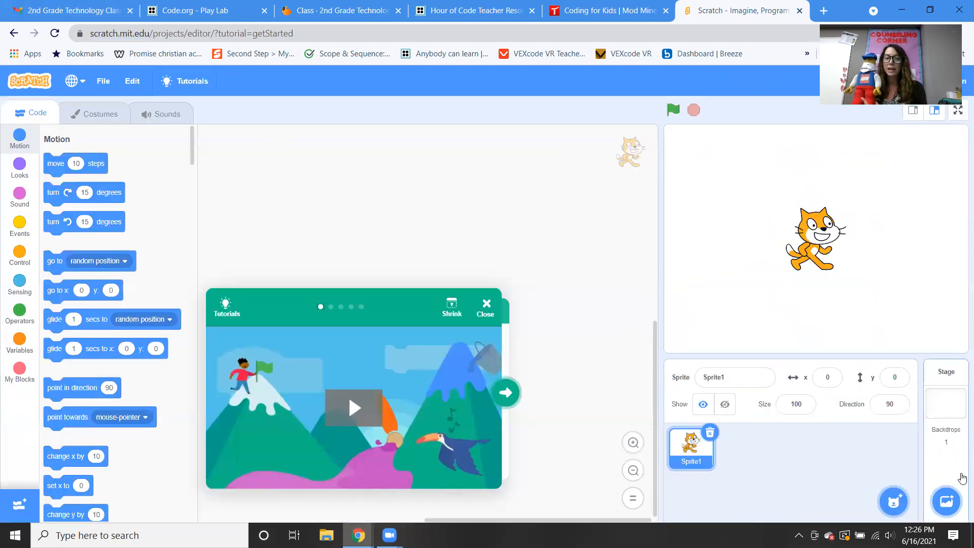
- Browse the Scratch backdrop library without choosing one, then bring up the student's Play Lab game
left_click(946, 502)
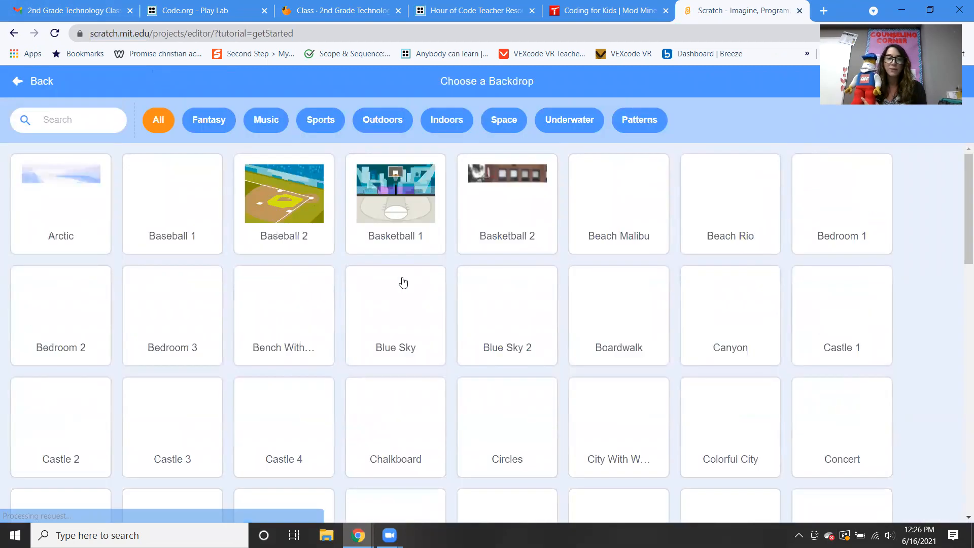
scroll("down", 3)
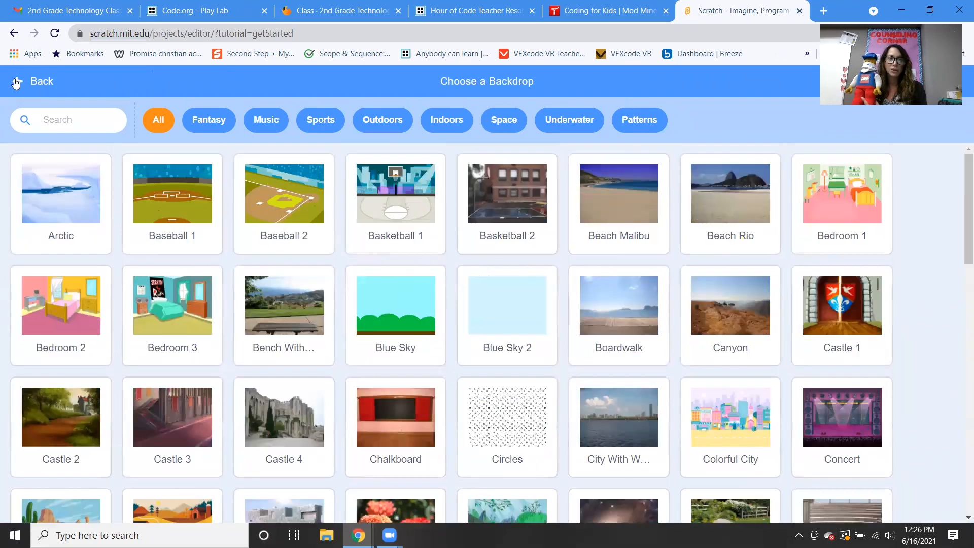
left_click(41, 82)
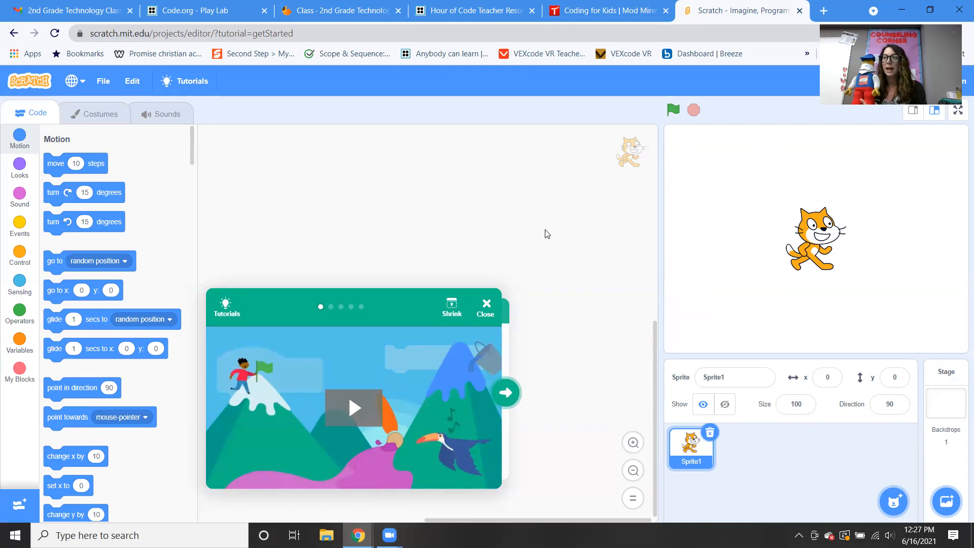
mouse_move(184, 224)
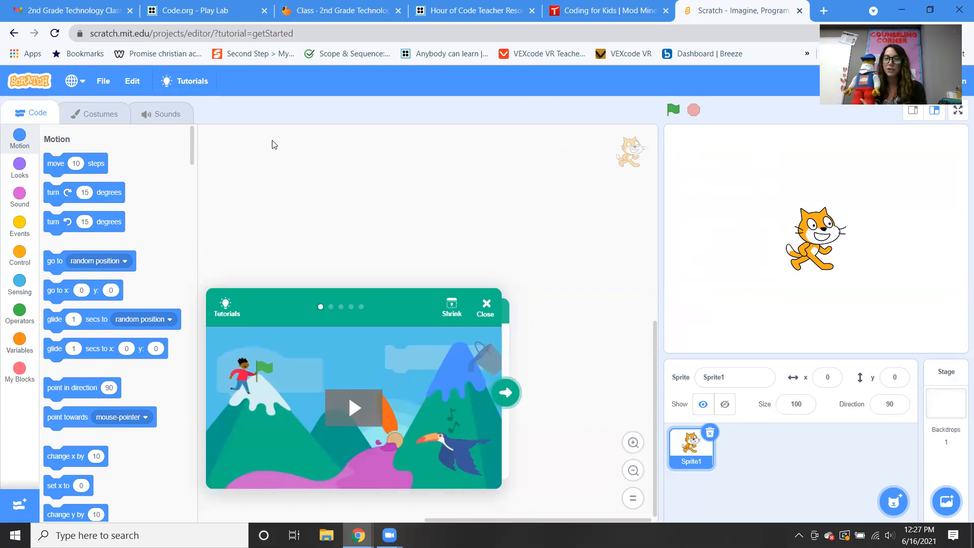
left_click(187, 11)
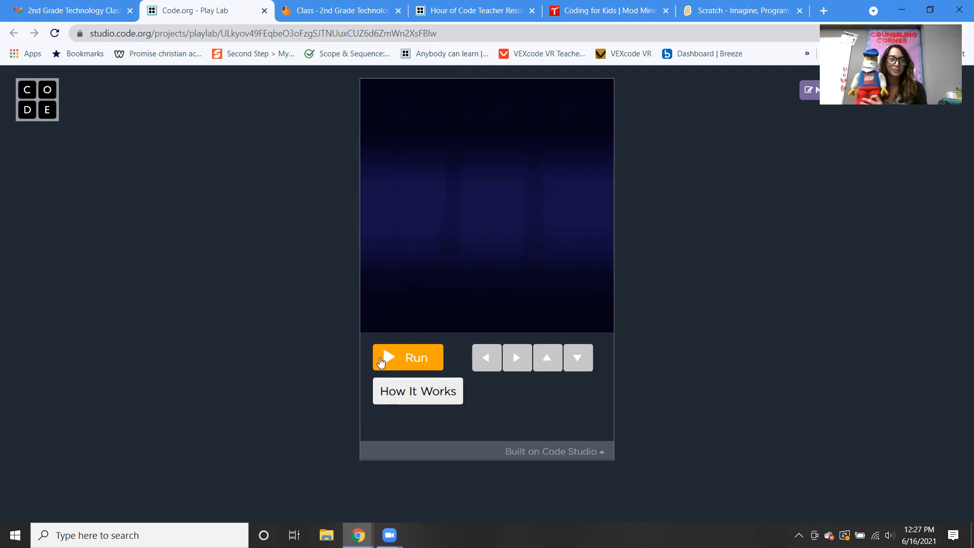
- Run the Penguins' Home game and play it through until its flag turns green and smiling
left_click(408, 358)
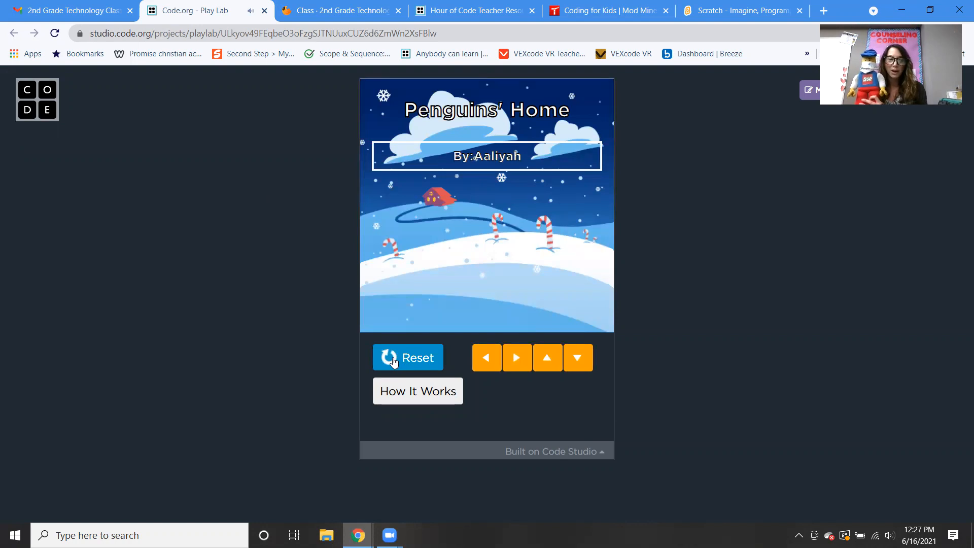
left_click(408, 357)
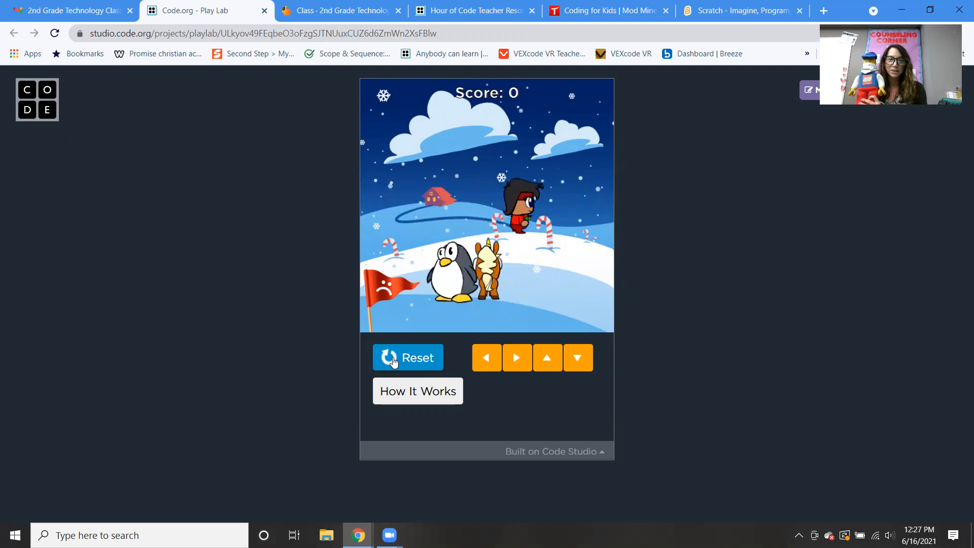
left_click(408, 357)
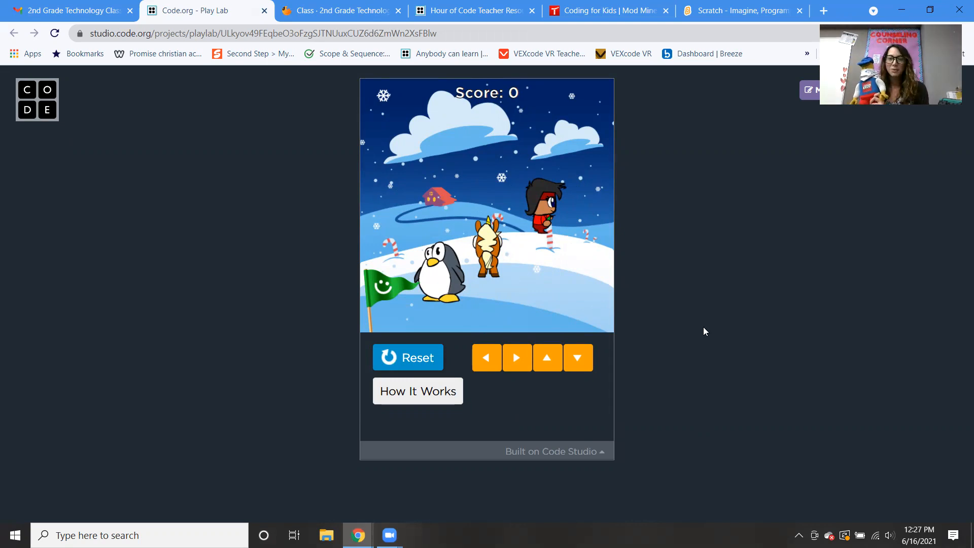
mouse_move(717, 302)
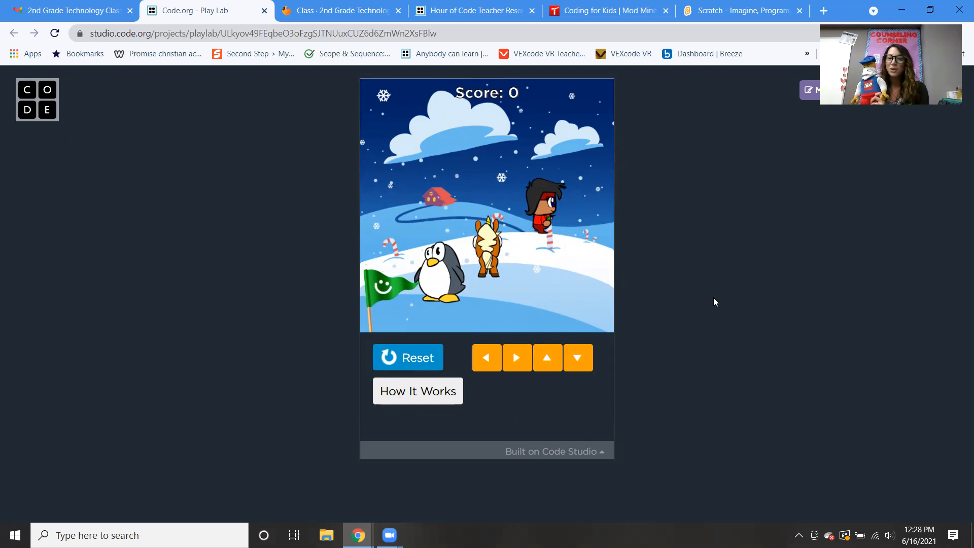
mouse_move(715, 520)
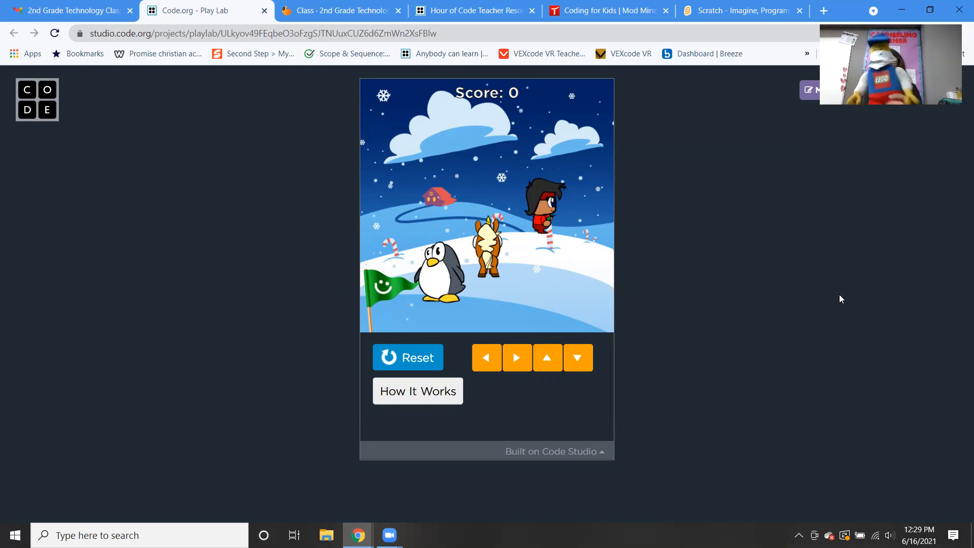
mouse_move(764, 432)
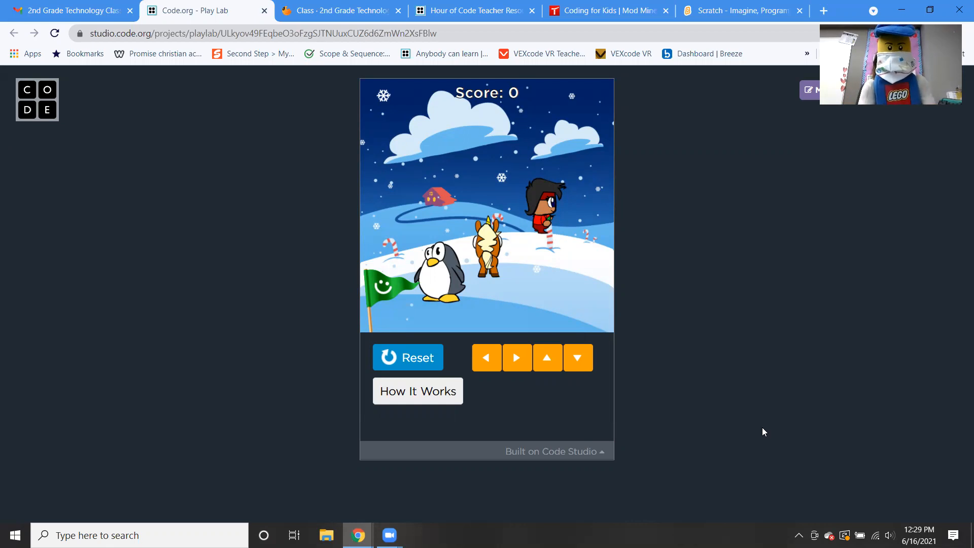